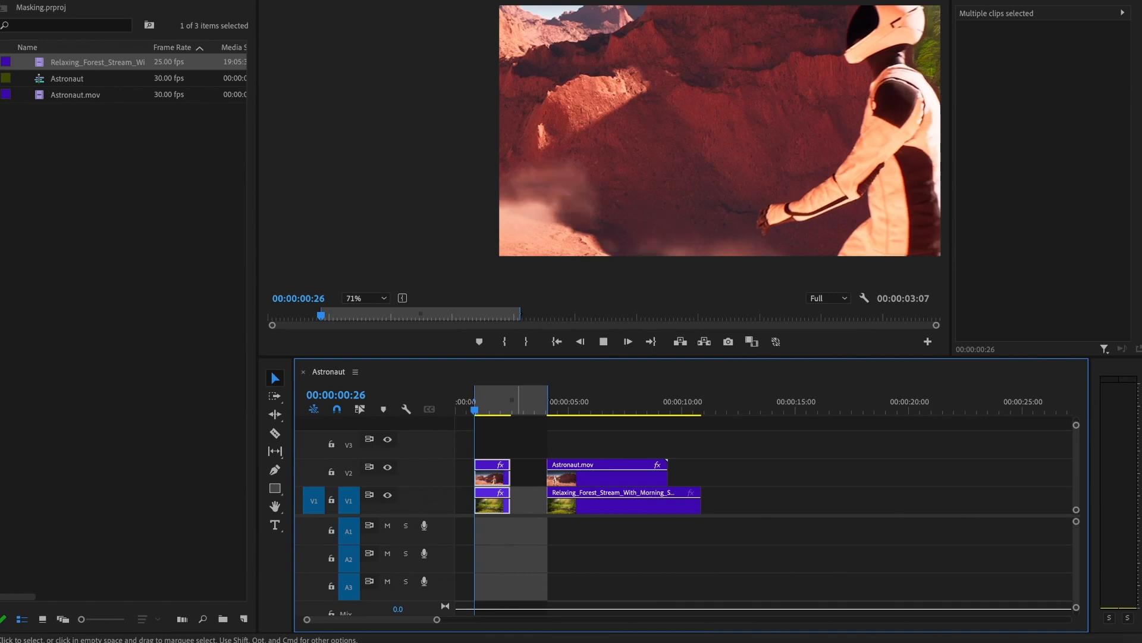
Select Astronaut.mov on V2 and enlarge it to 189% scale.
left_click(603, 341)
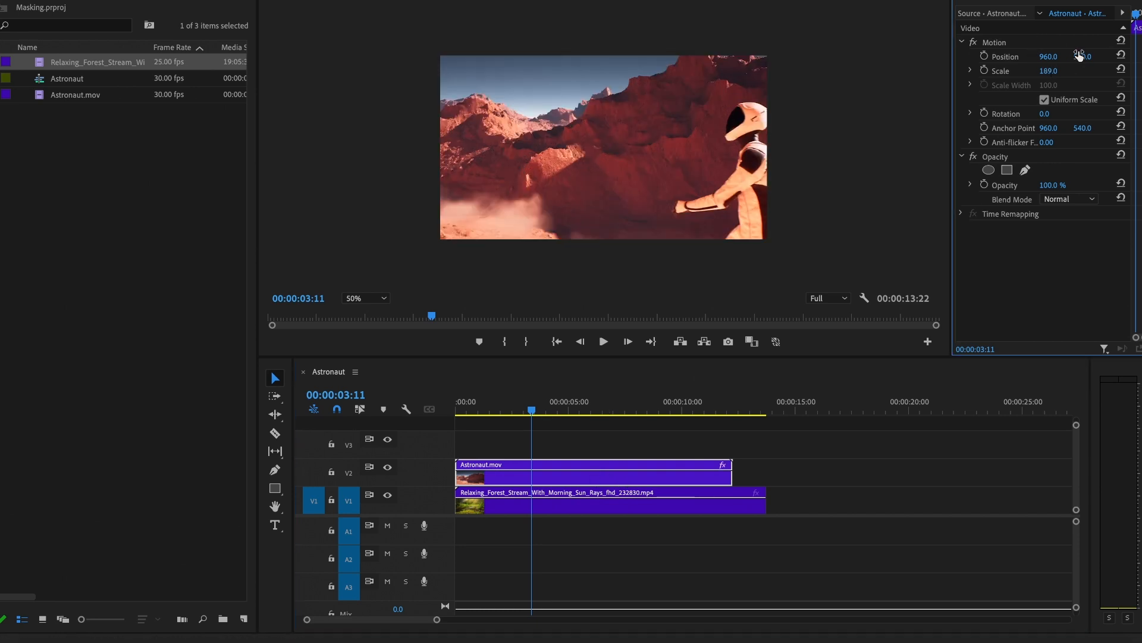
Scrub the astronaut clip back to Position 960, 540 and Scale 100.
left_click_drag(1049, 71, 1086, 70)
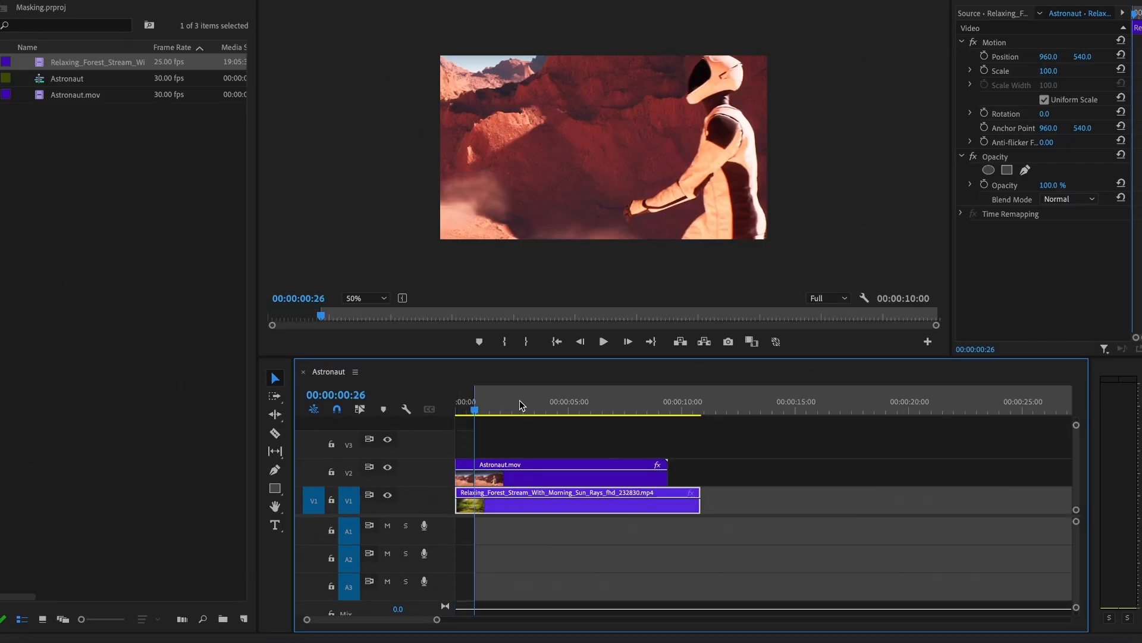
Scale the astronaut to 250% and trace a free-draw opacity mask along his back.
left_click(552, 477)
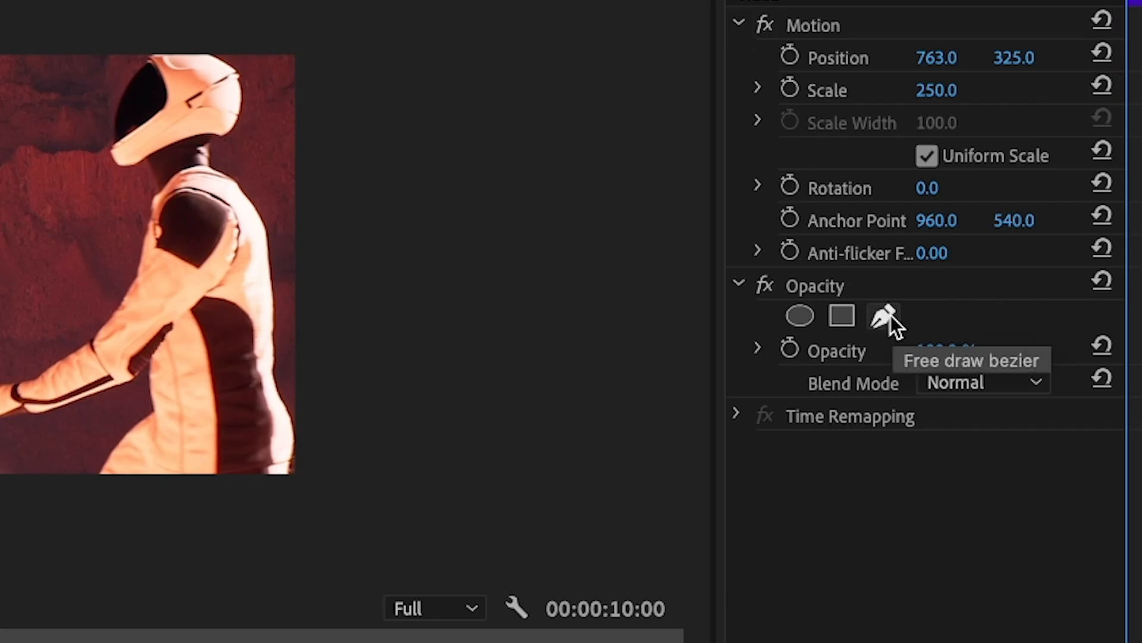
left_click(883, 316)
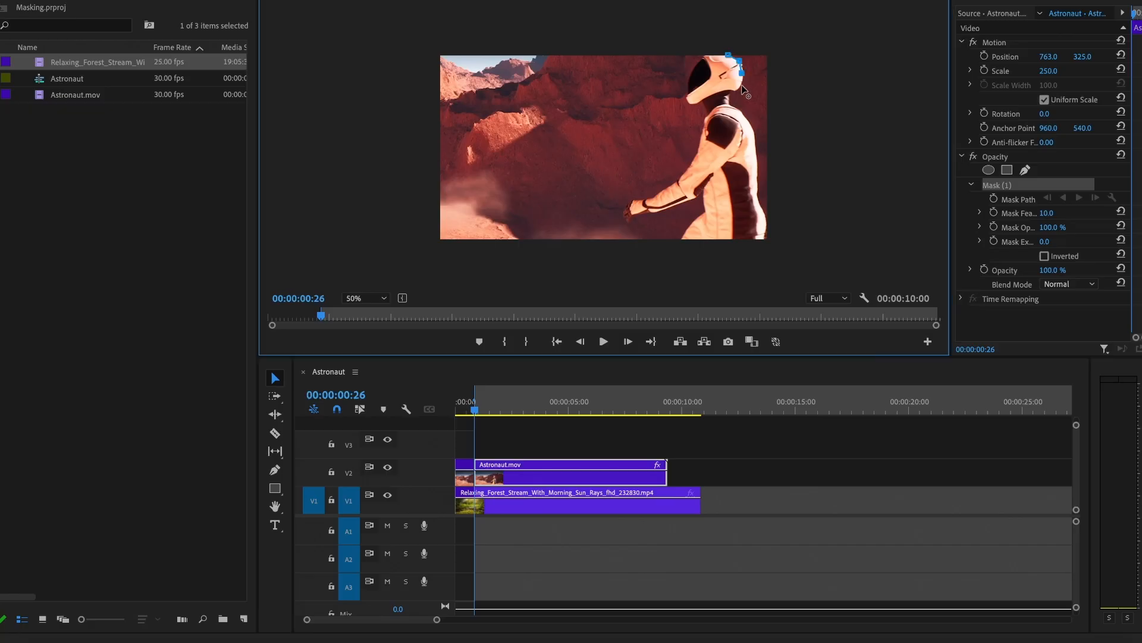
left_click_drag(740, 69, 767, 268)
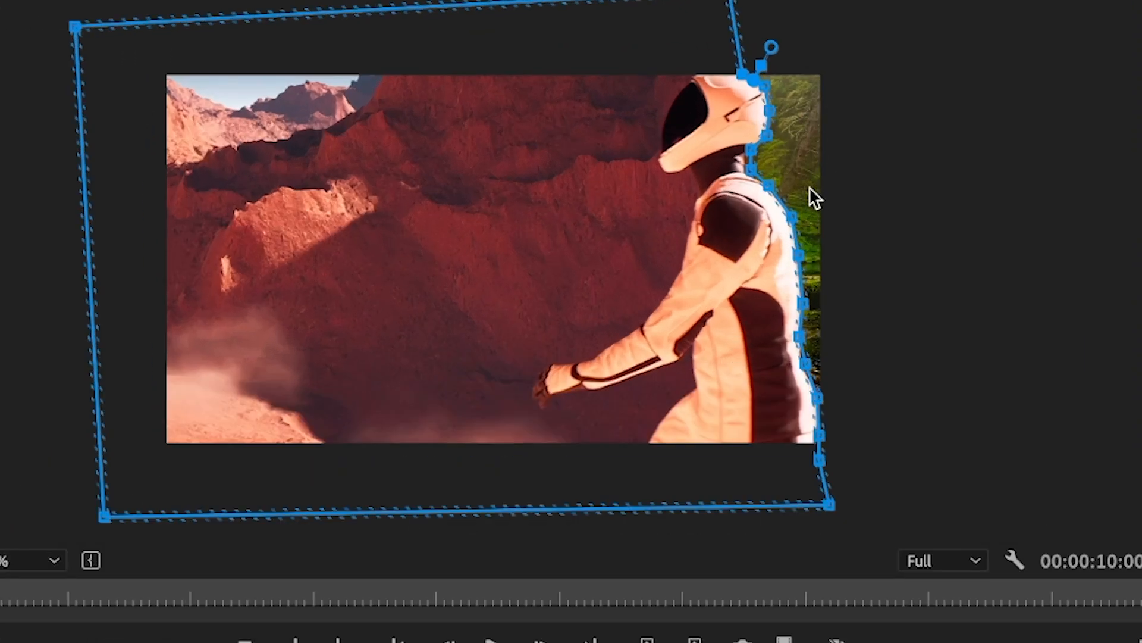
mouse_move(794, 135)
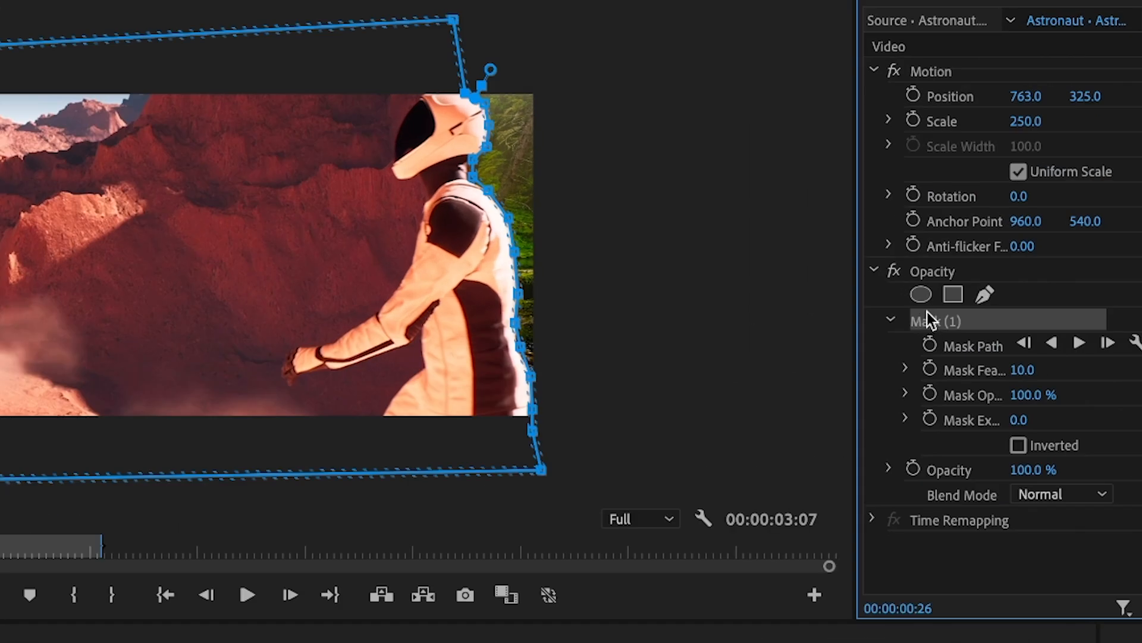
mouse_move(935, 348)
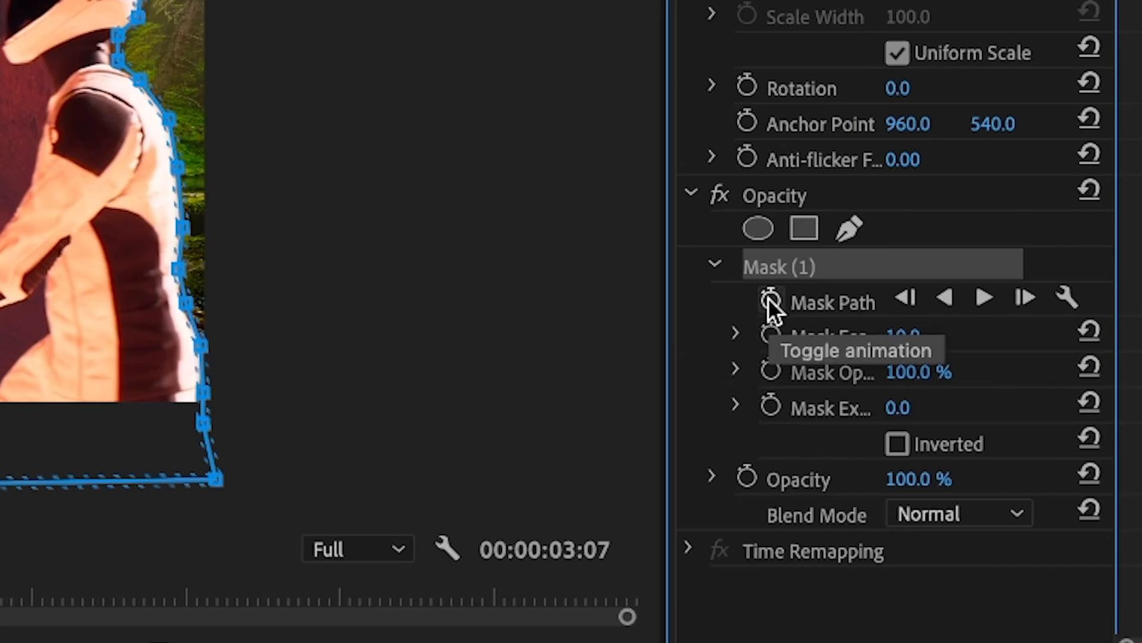
Turn on Mask Path animation, recording a first keyframe at about three seconds.
left_click(770, 302)
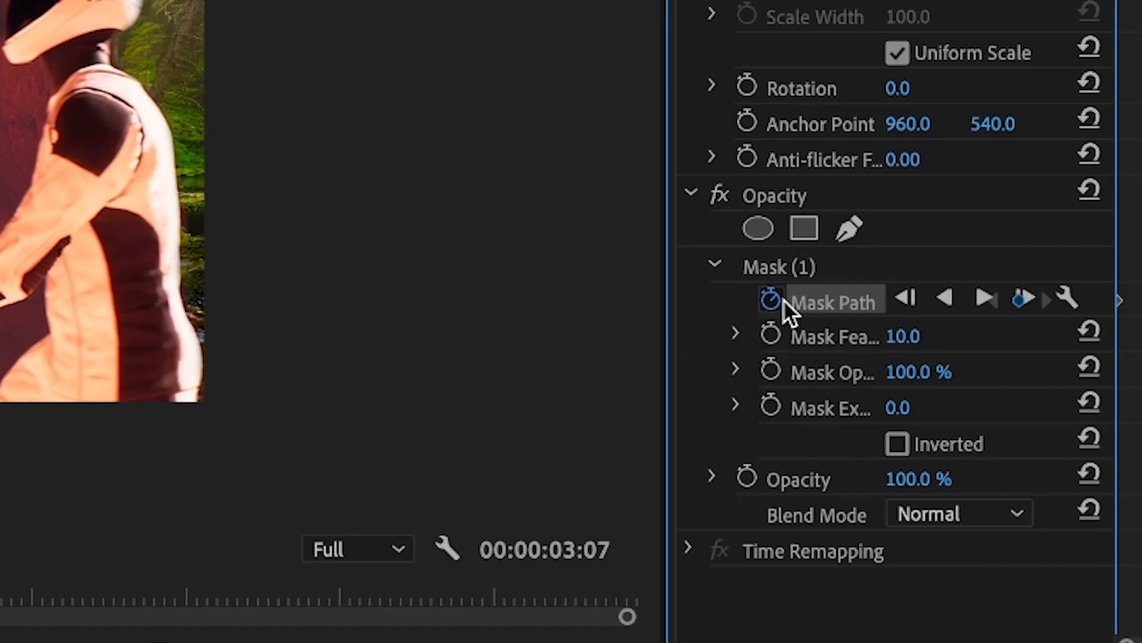
mouse_move(770, 302)
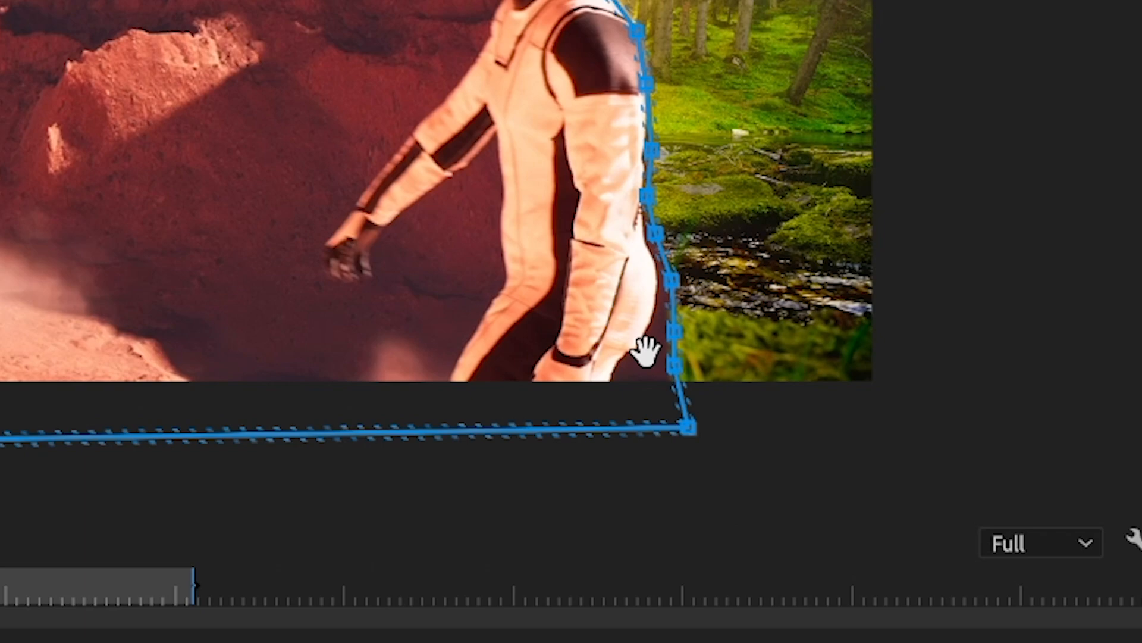
mouse_move(638, 346)
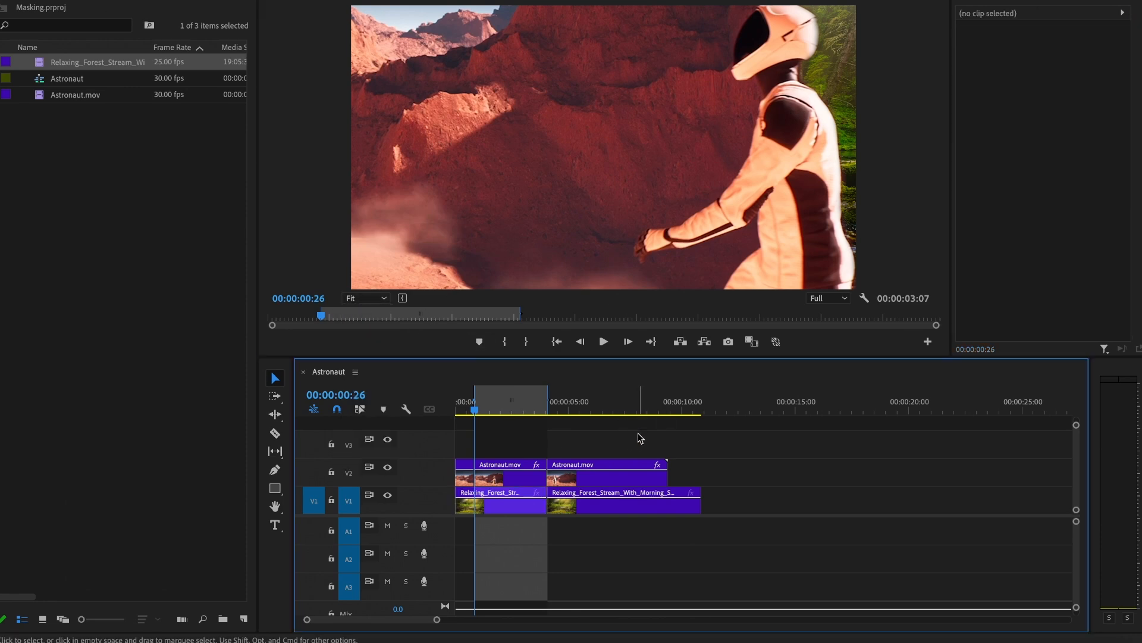
Razor V1 and V2 at about 4 seconds, then deselect all timeline clips.
left_click(603, 341)
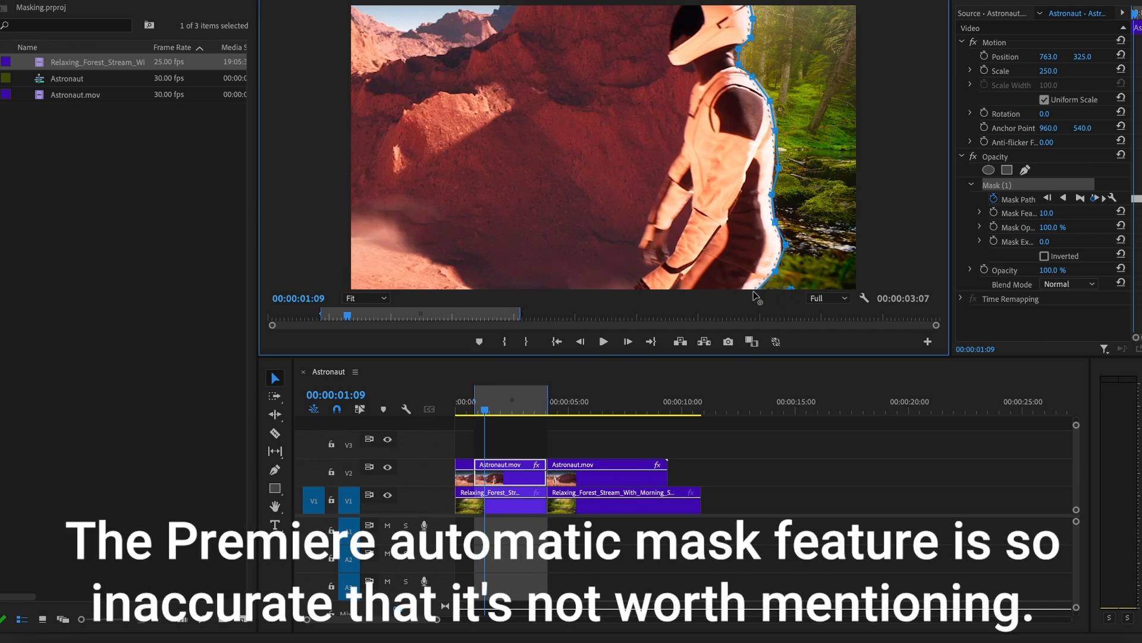
Drag mask vertices frame by frame so the mask hugs the astronaut's back through 1:13.
left_click(627, 341)
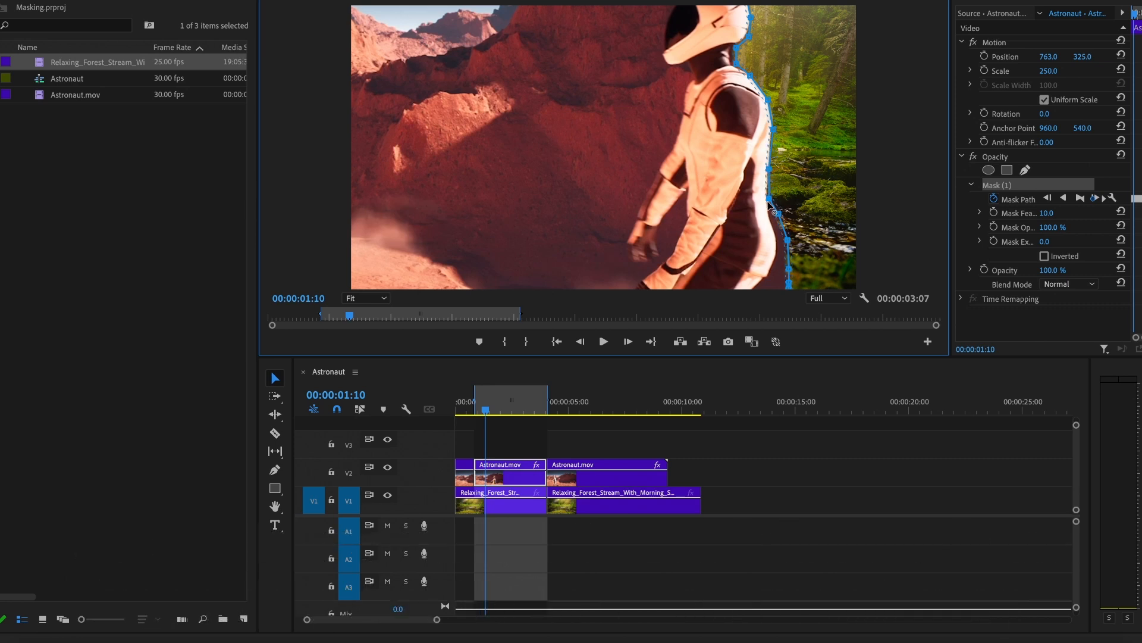
left_click_drag(775, 211, 791, 248)
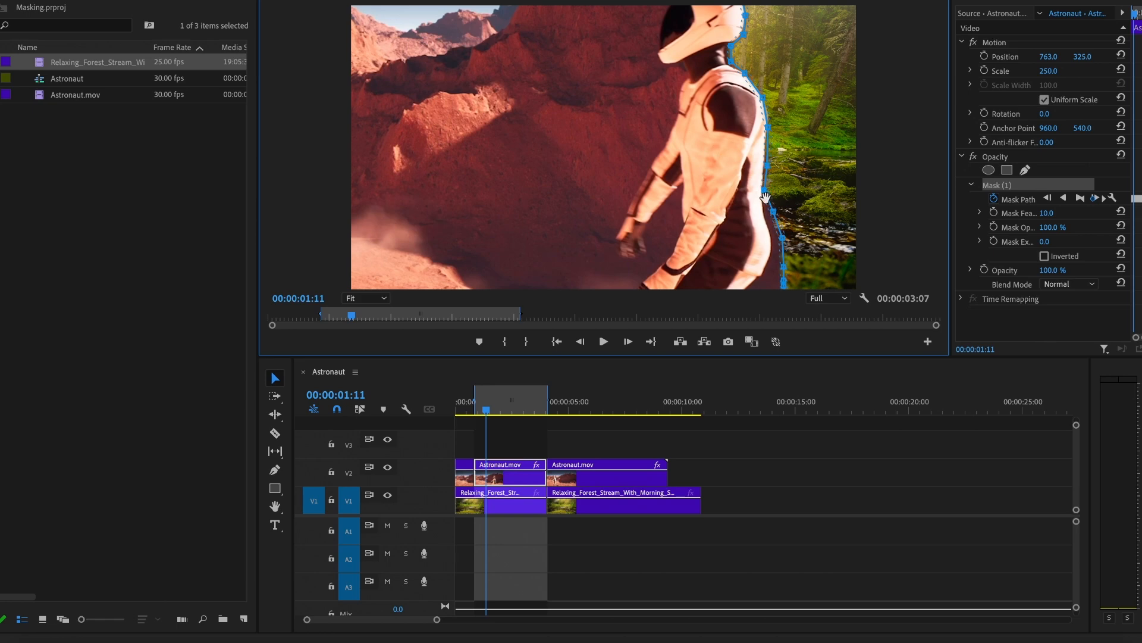
left_click_drag(765, 197, 782, 247)
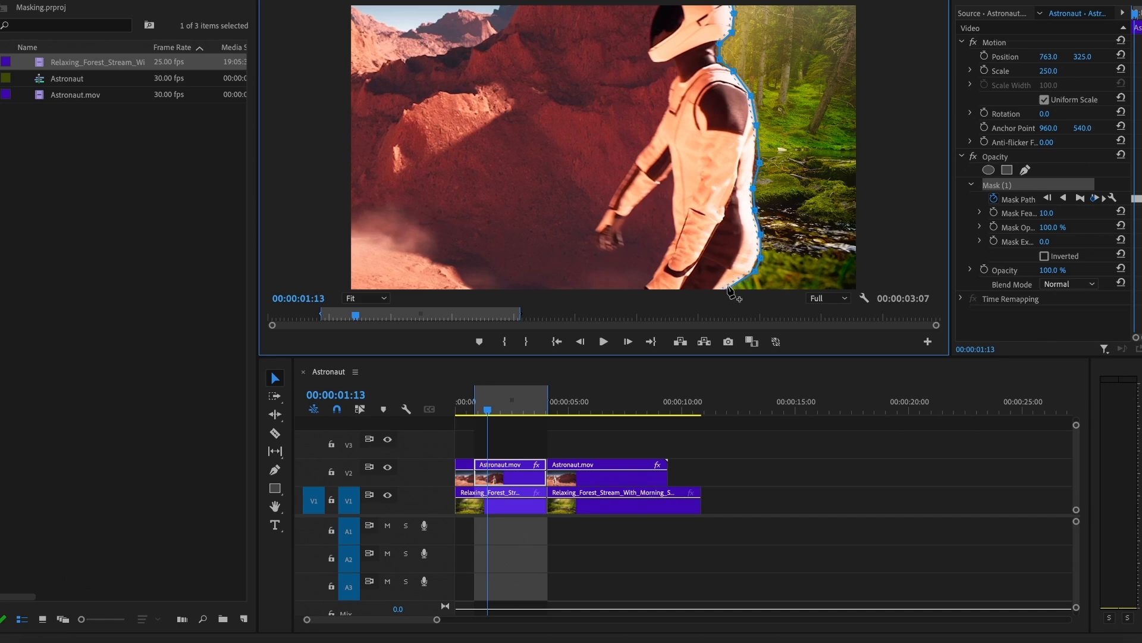
mouse_move(727, 294)
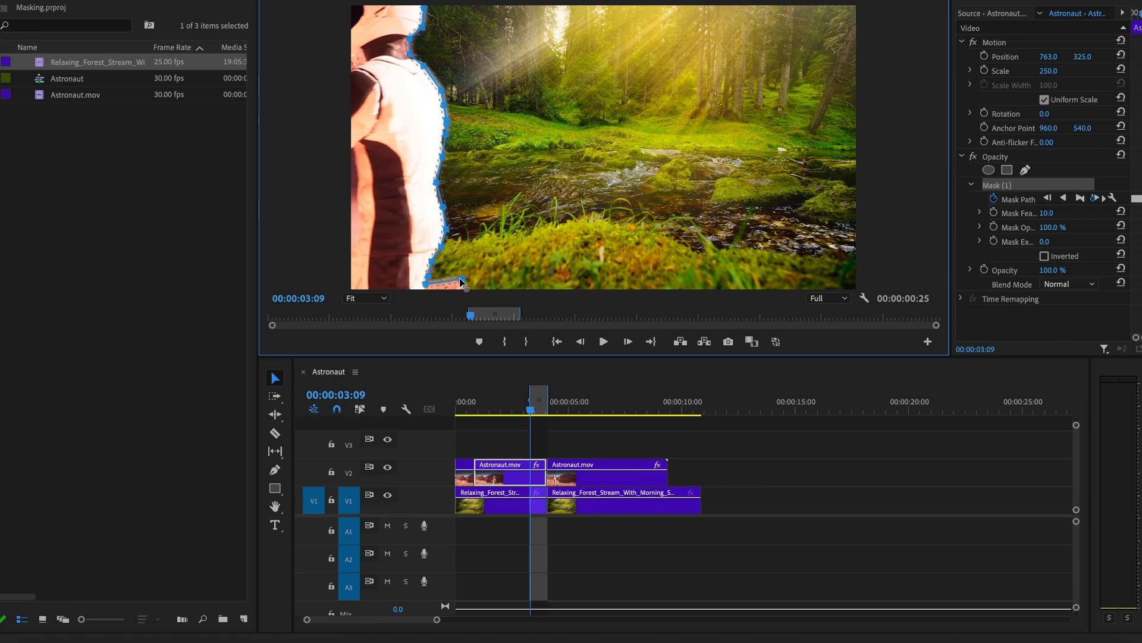
Step forward and reshape the mask each frame through about 3:09.
key("Right")
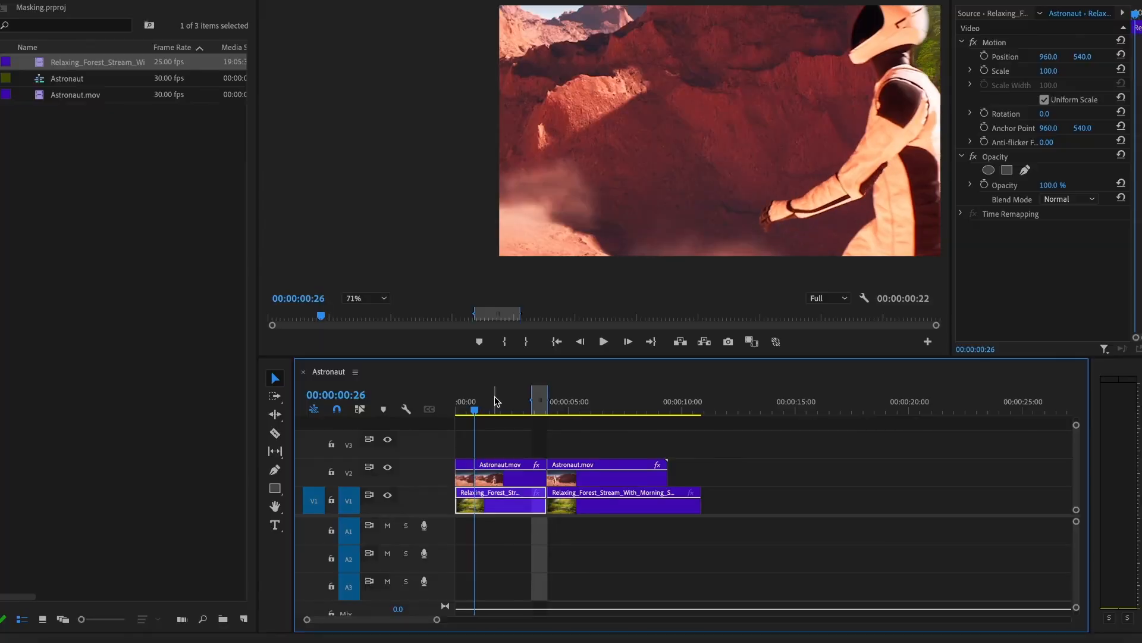
Move the playhead to 1:25 and select Astronaut.mov to show its mask.
left_click(602, 341)
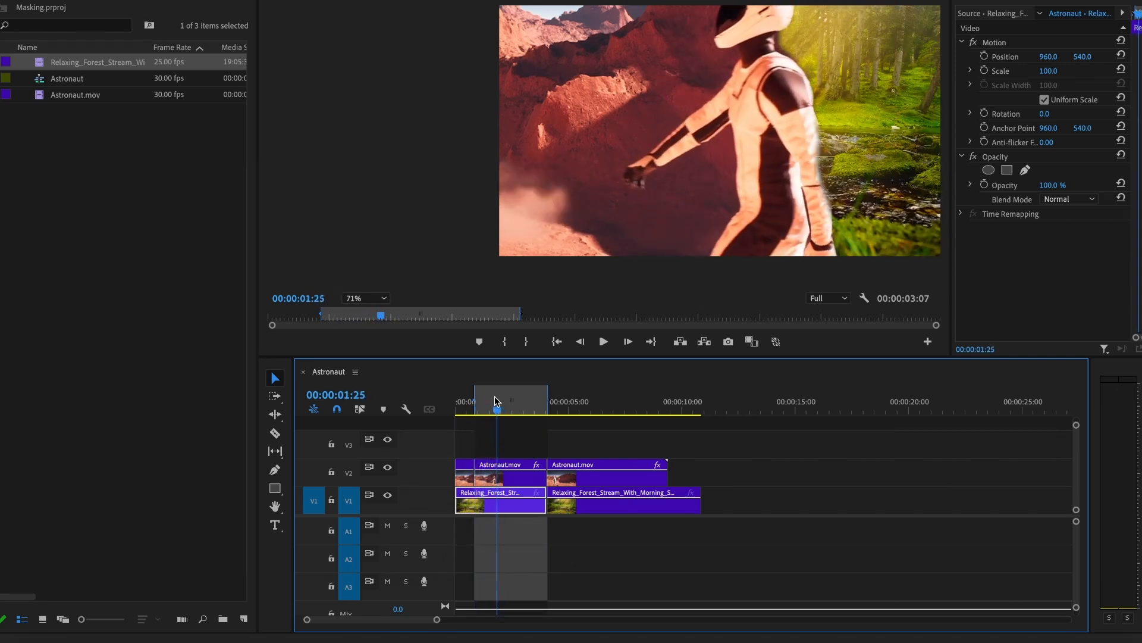
left_click(1007, 169)
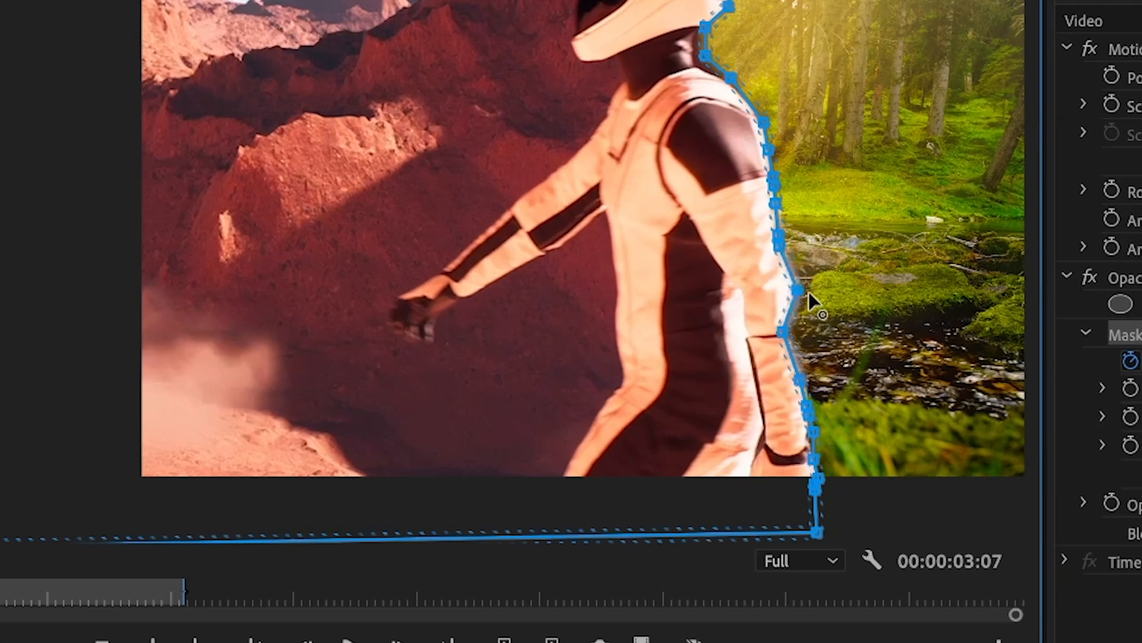
Adjust the mask, then select the first Astronaut.mov and Relaxing_Forest_Stream pieces together.
left_click_drag(809, 305, 816, 248)
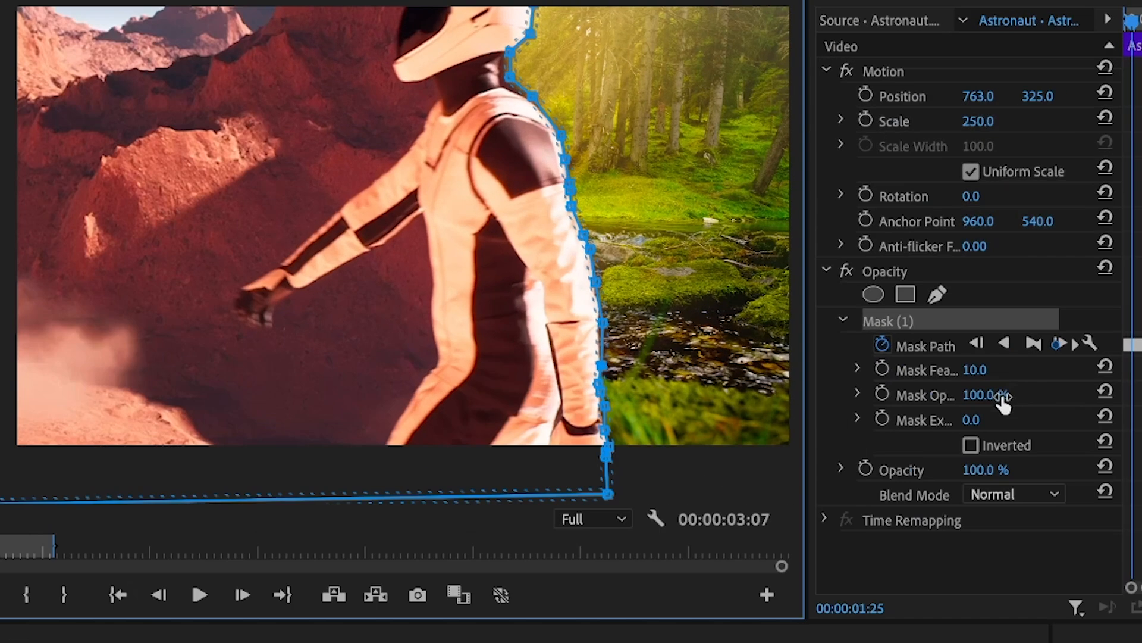
left_click_drag(991, 370, 977, 369)
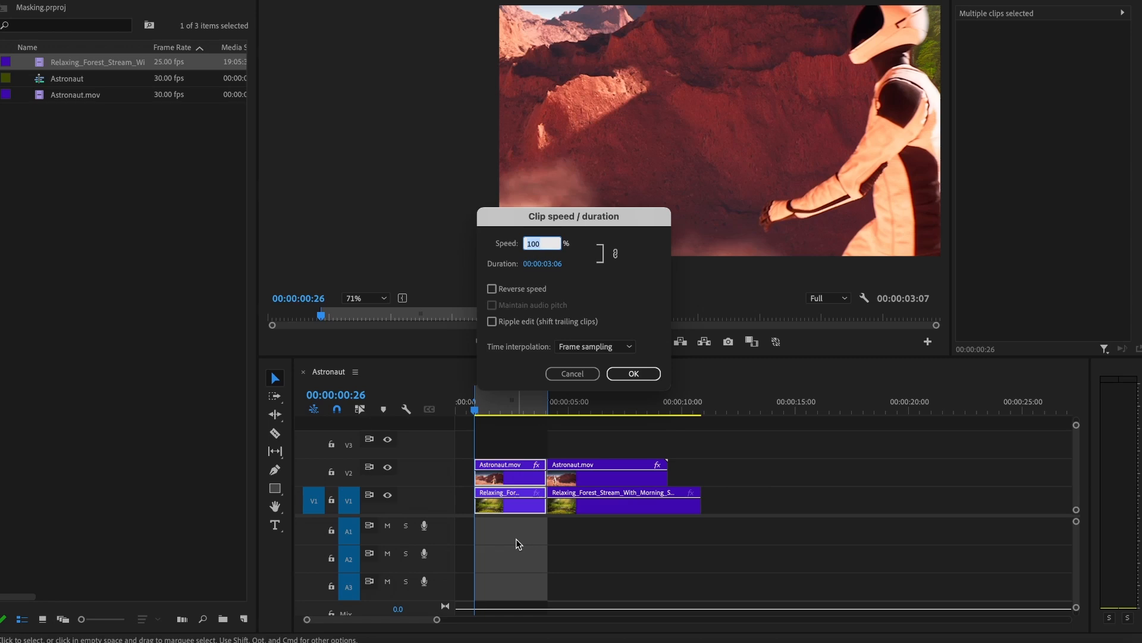
Speed up both opening clips in Speed/Duration, entering 20 in the speed field.
type("20")
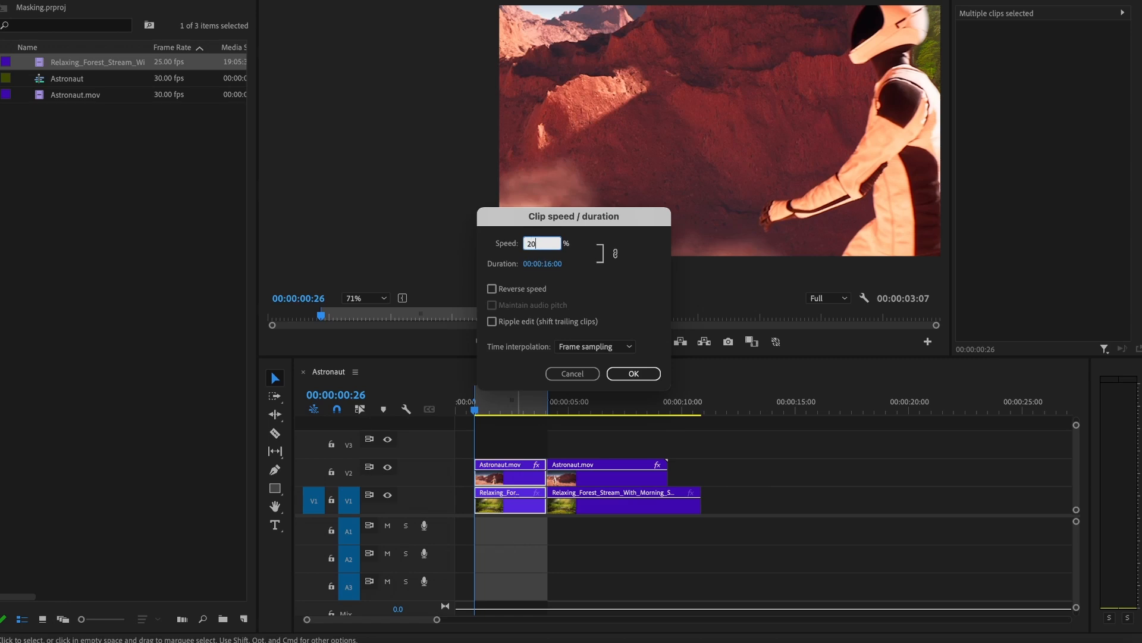
left_click(633, 373)
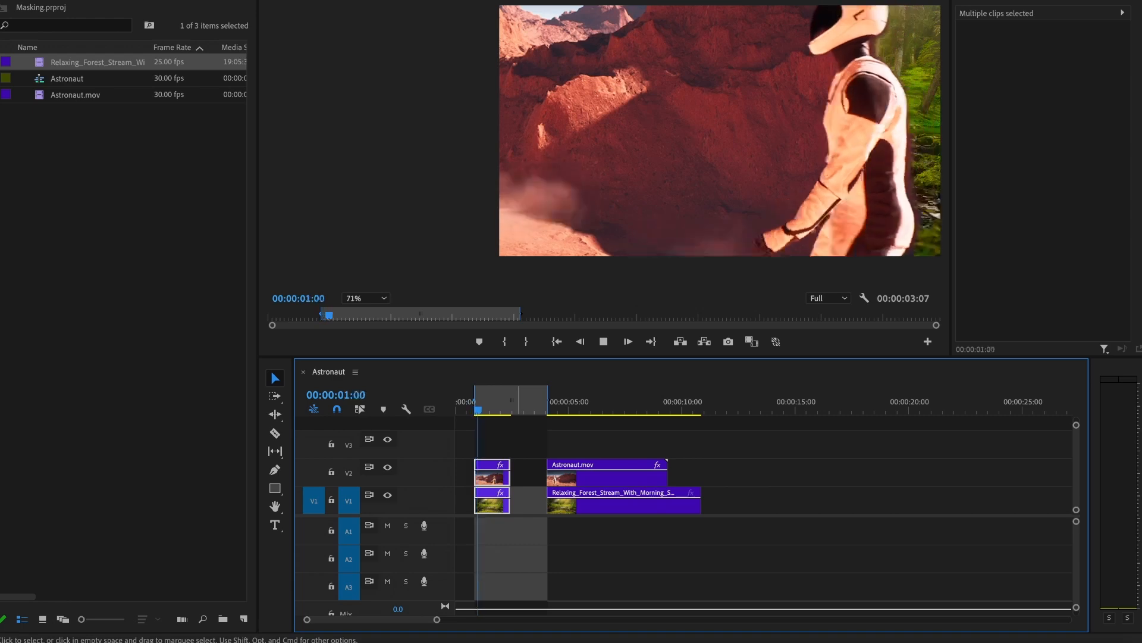
left_click(603, 341)
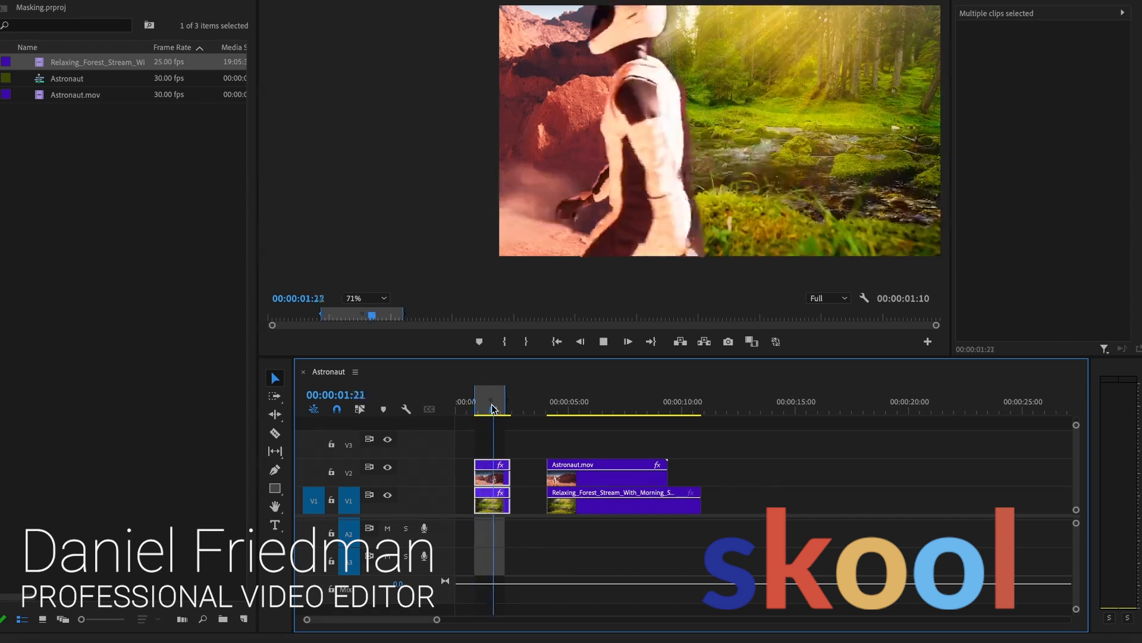
left_click(474, 410)
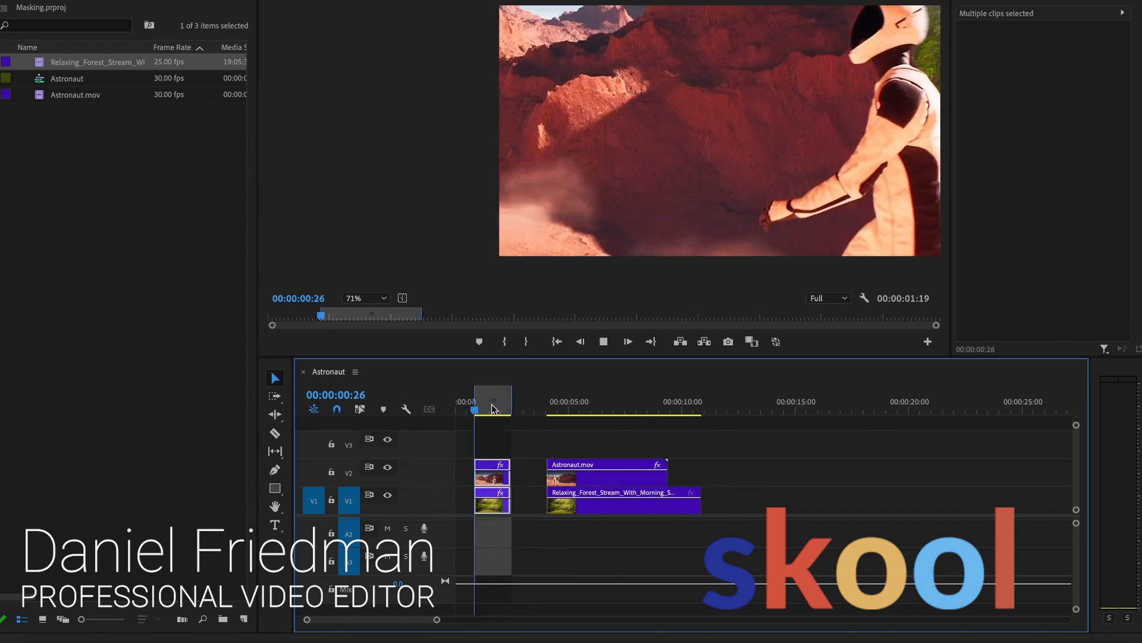